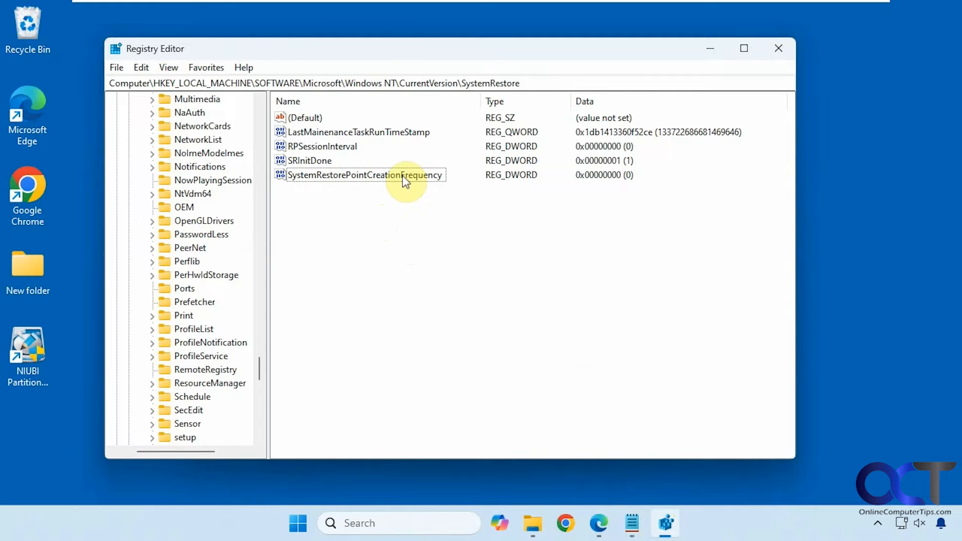
Leave SystemRestorePointCreationFrequency at 0 and return to the Notepad notes with the Checkpoint-Computer command.
double_click(363, 174)
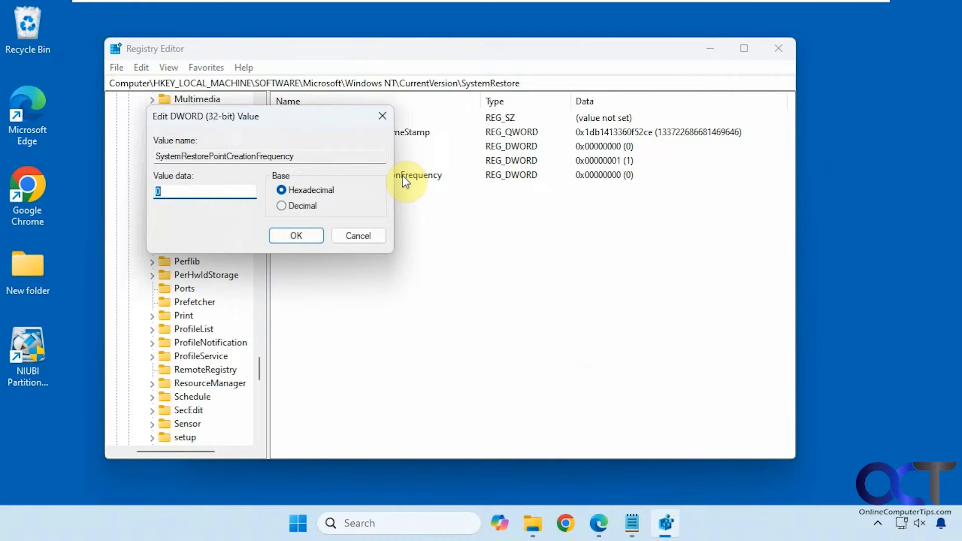
left_click(295, 236)
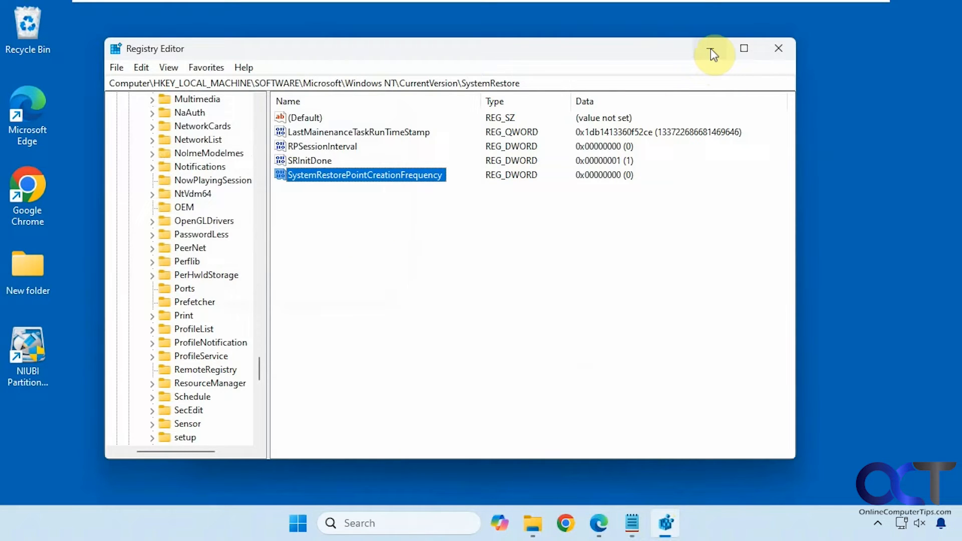
mouse_move(711, 48)
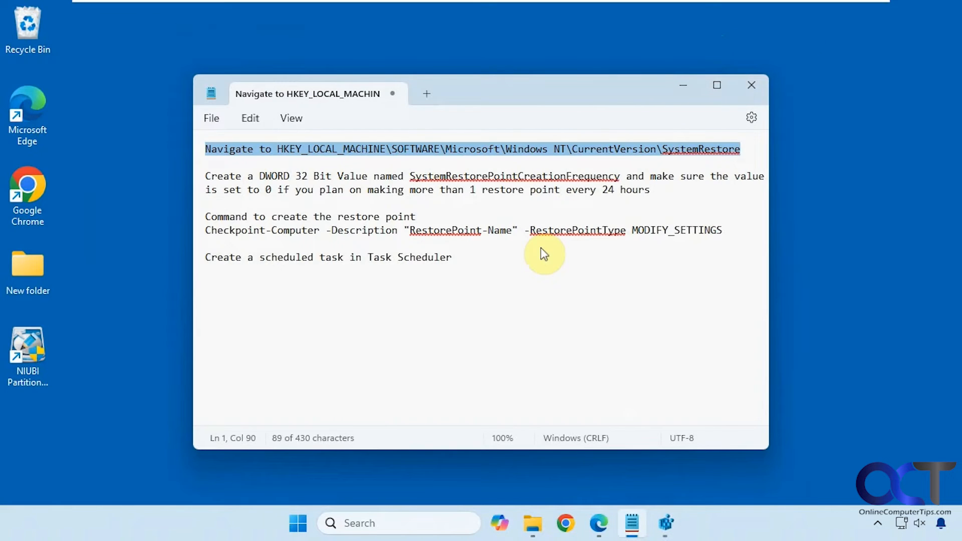
mouse_move(525, 272)
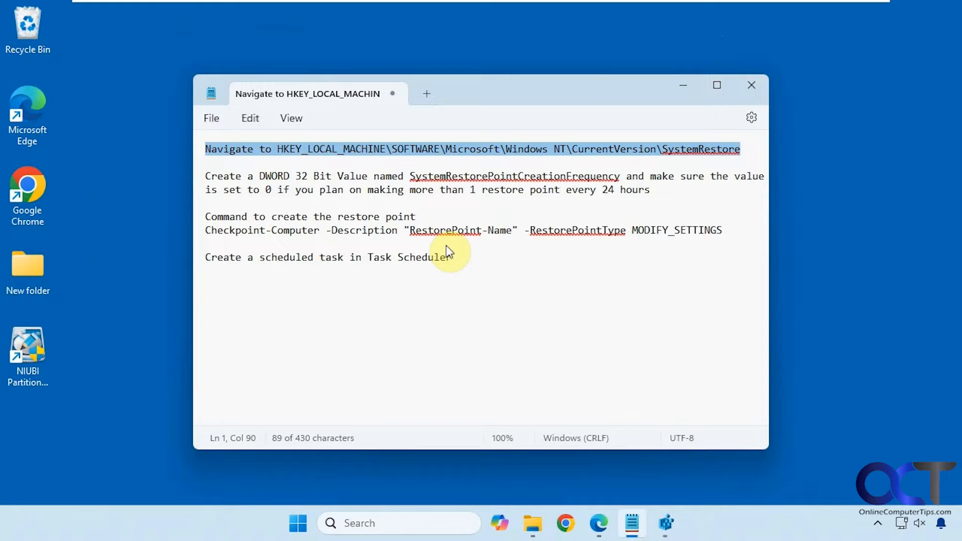
mouse_move(288, 240)
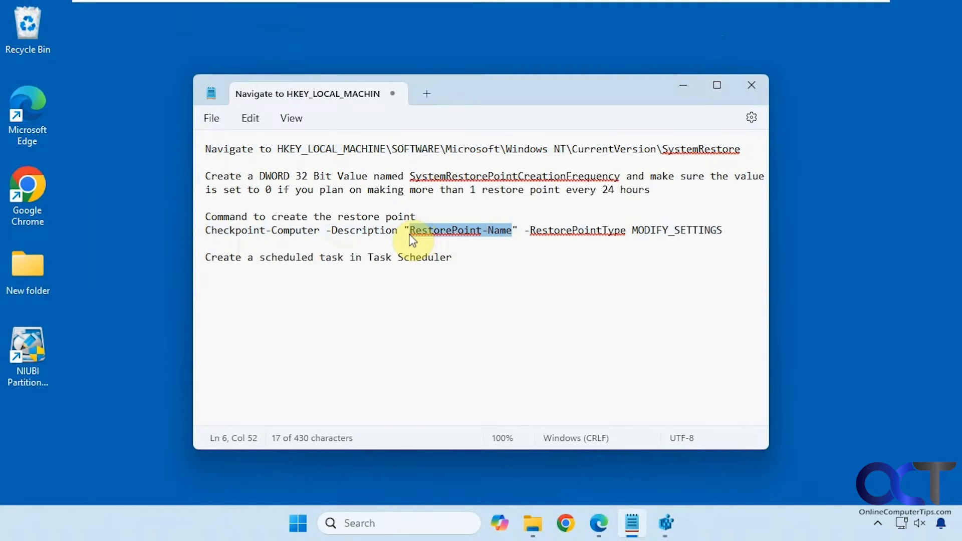
left_click(355, 292)
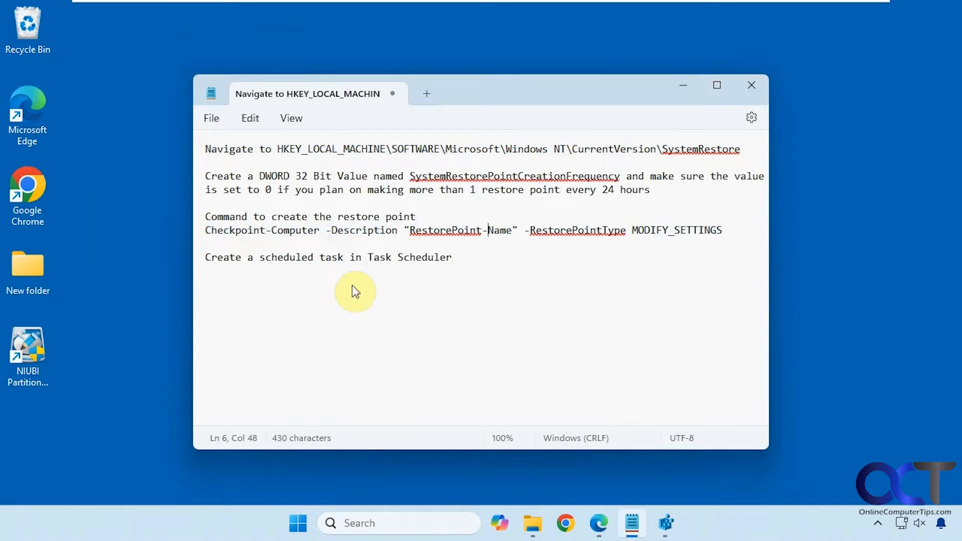
mouse_move(384, 504)
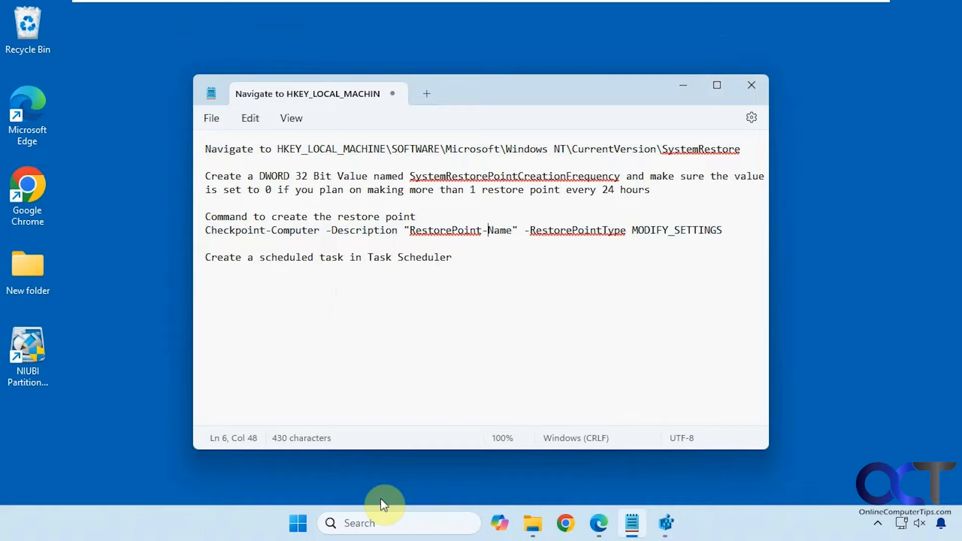
Launch Task Scheduler from Start and bring up the System Restore Points task's General properties.
left_click(298, 524)
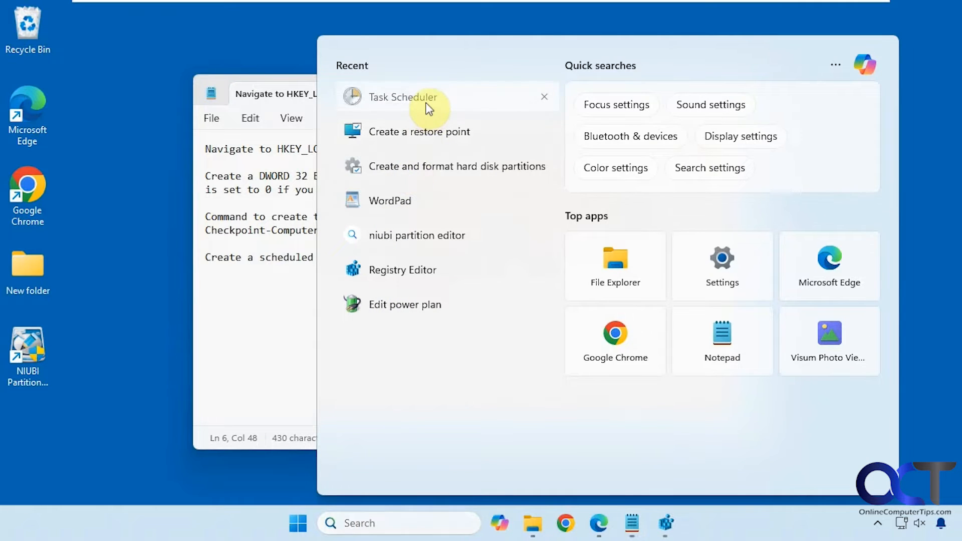
left_click(403, 98)
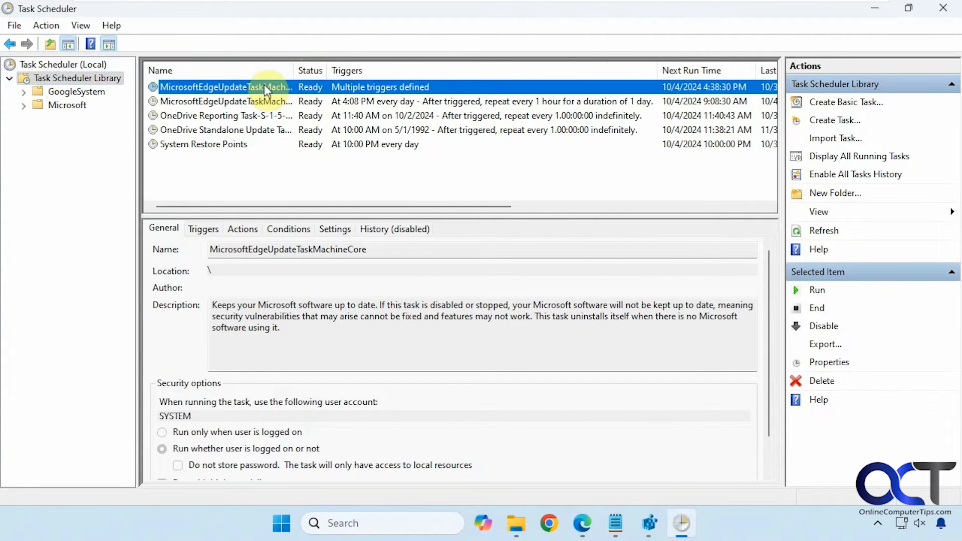
double_click(204, 144)
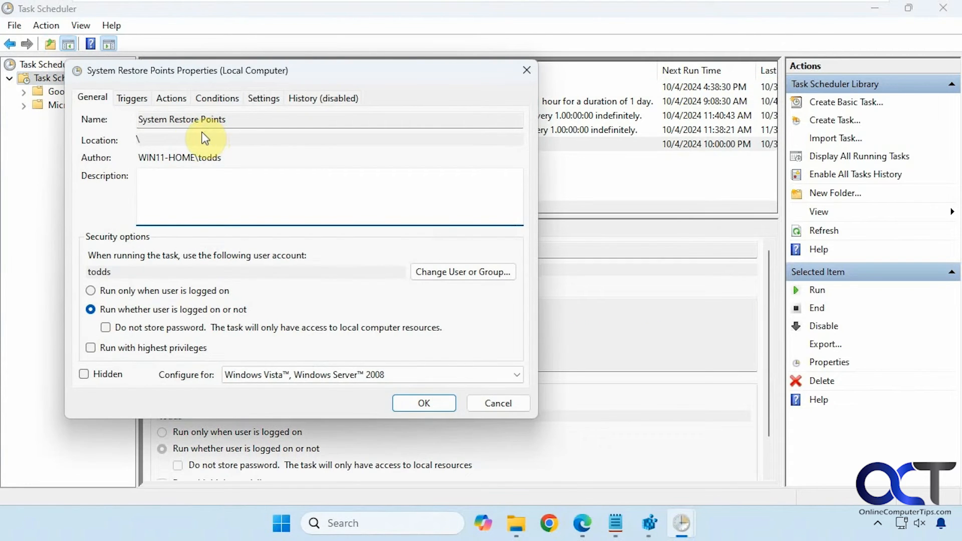
left_click(208, 196)
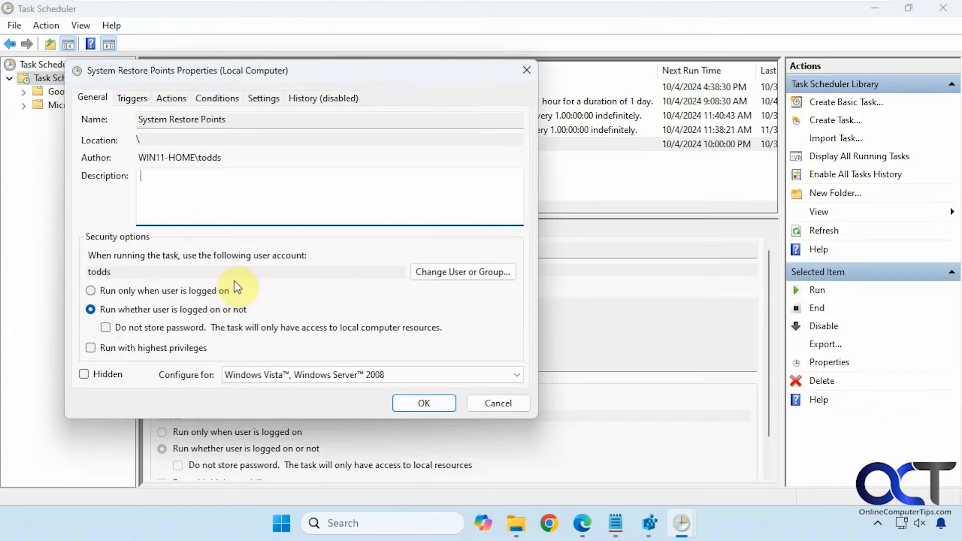
mouse_move(110, 278)
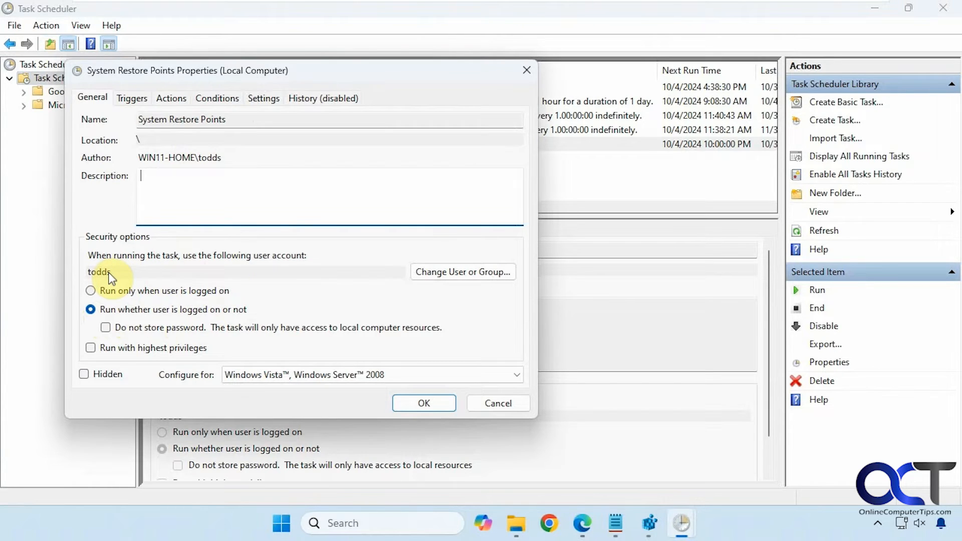
mouse_move(415, 286)
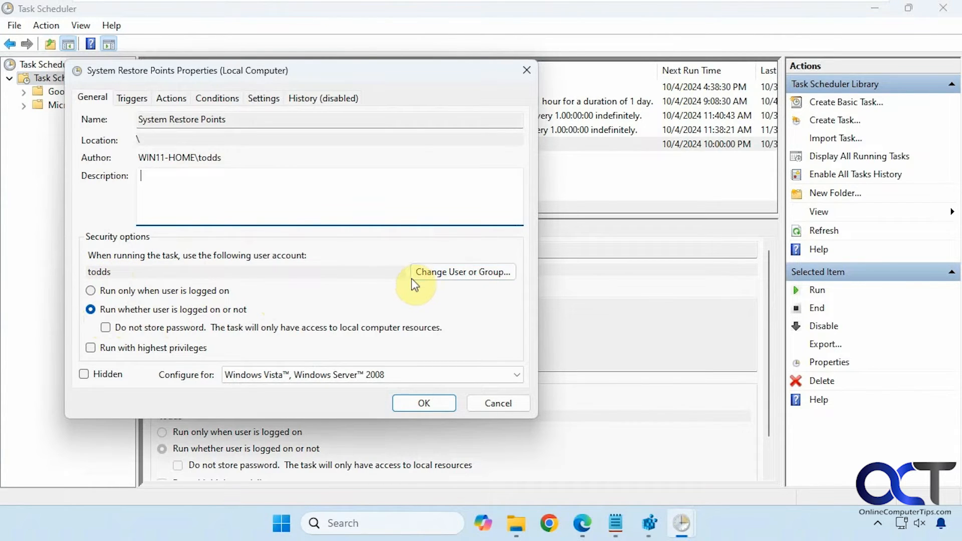
mouse_move(278, 299)
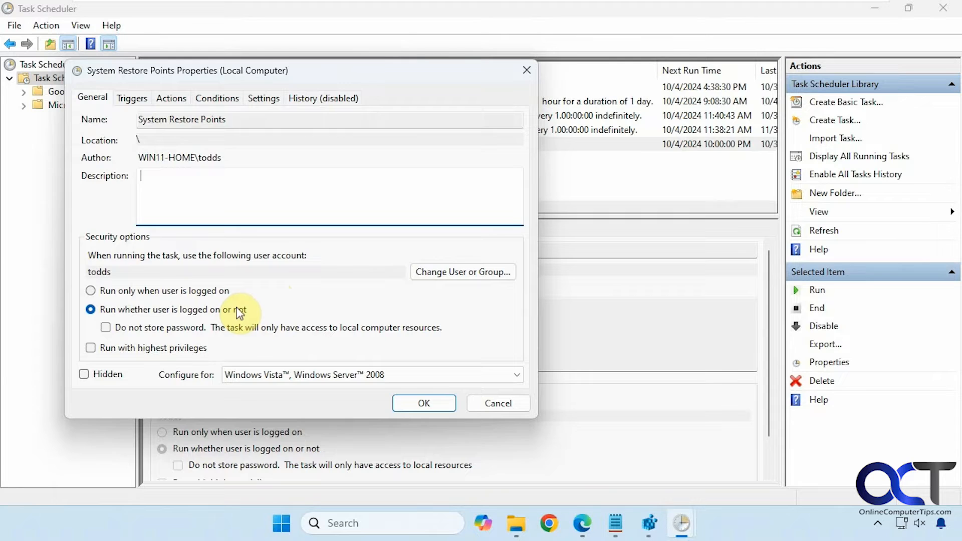
Review the task's daily 10:00 PM trigger and leave the trigger editor unchanged.
left_click(131, 98)
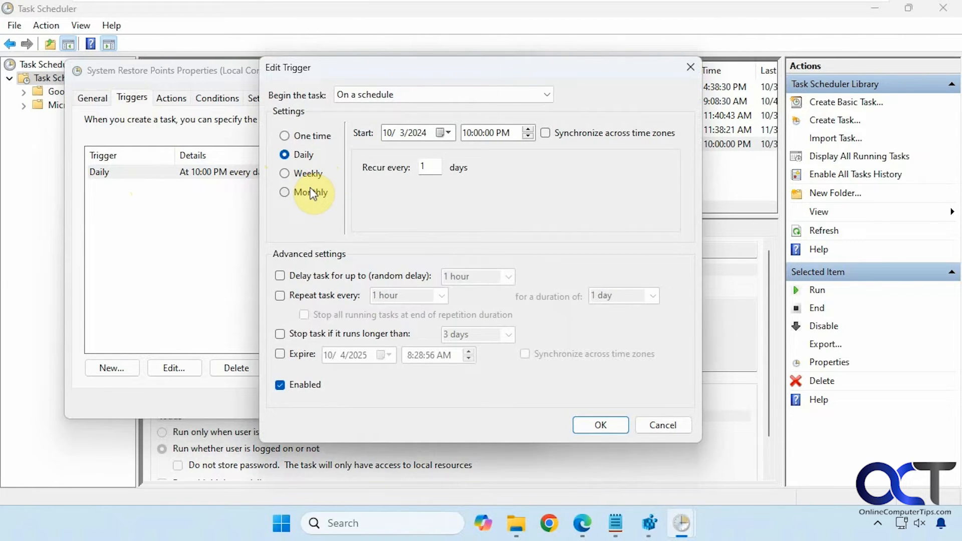
mouse_move(310, 171)
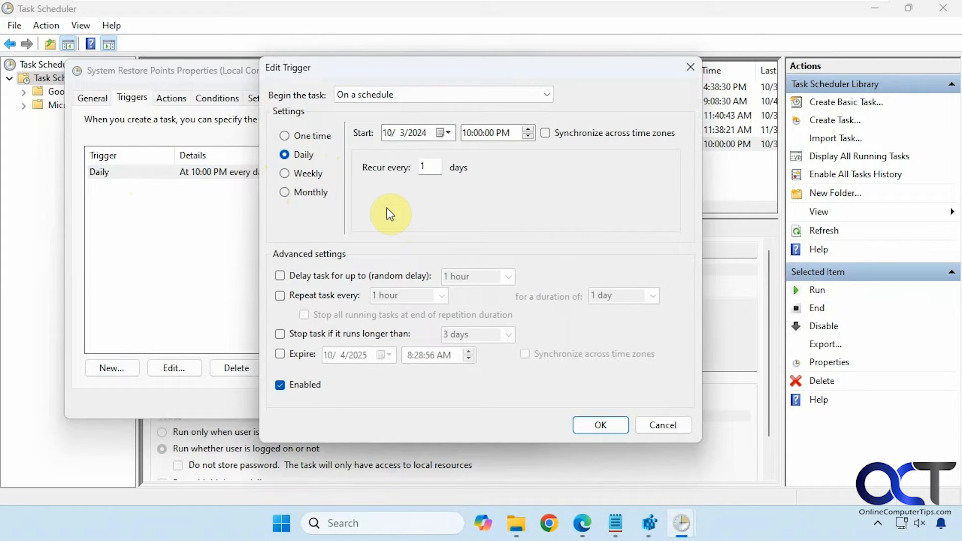
left_click(662, 425)
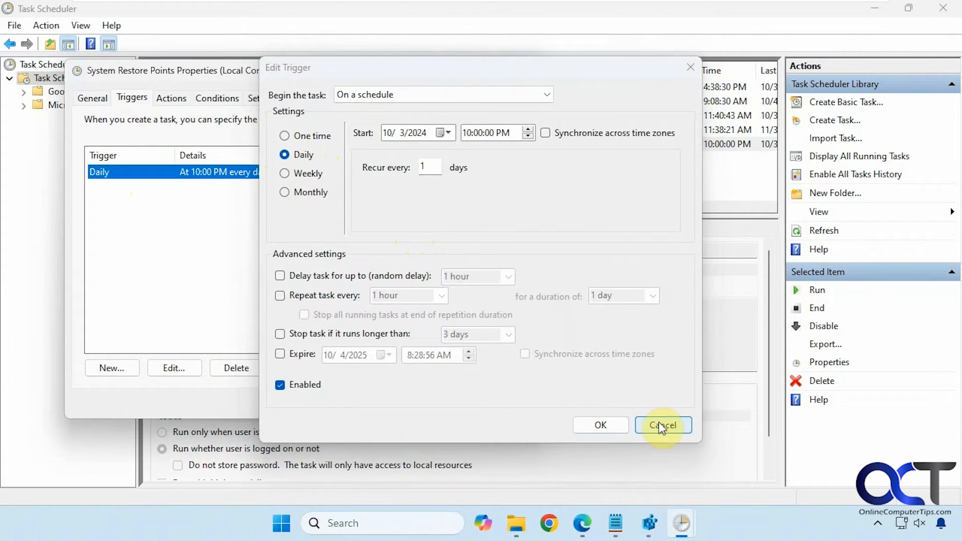
left_click(662, 425)
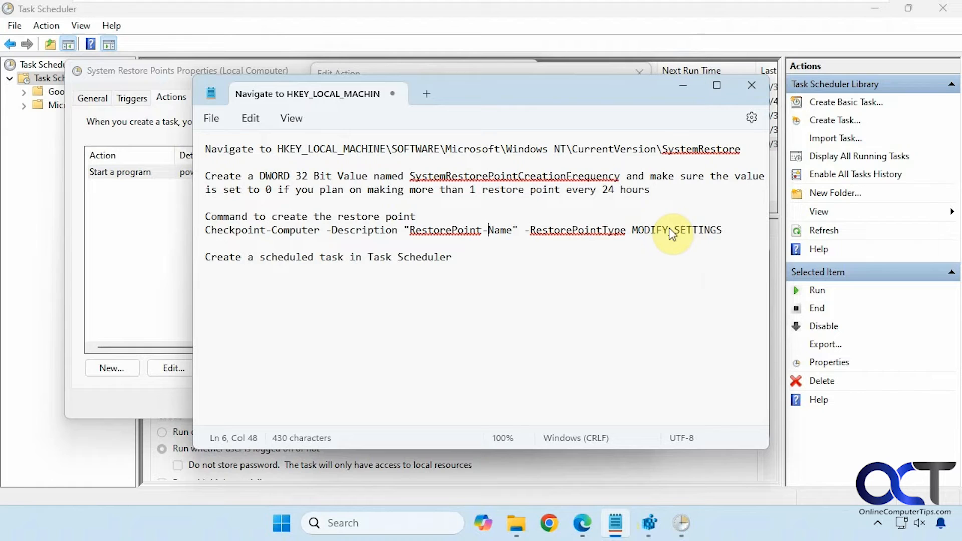
Compare the action's powershell.exe Checkpoint-Computer arguments with the Notepad command.
left_click_drag(672, 231, 205, 231)
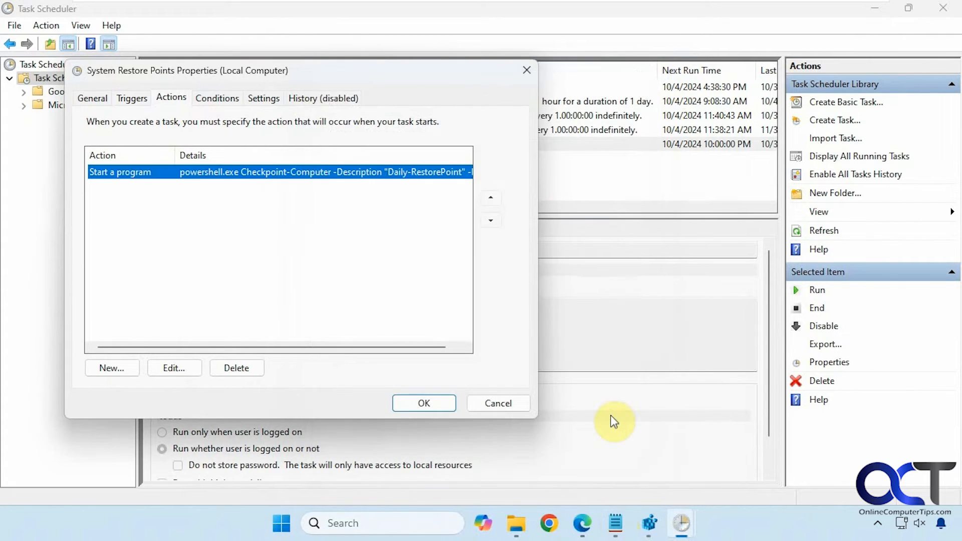
Review the task's Conditions and Settings and cancel out of the properties without changes.
left_click(217, 98)
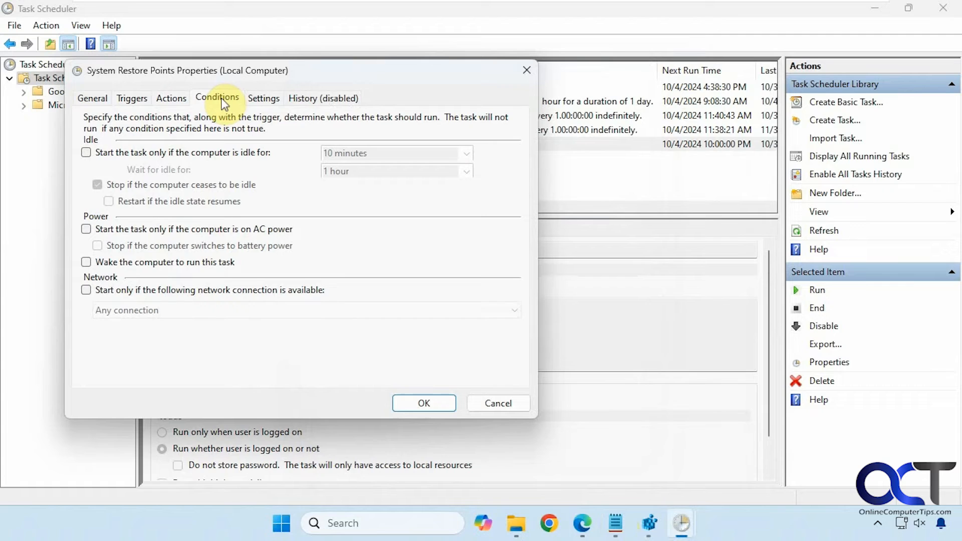
mouse_move(153, 249)
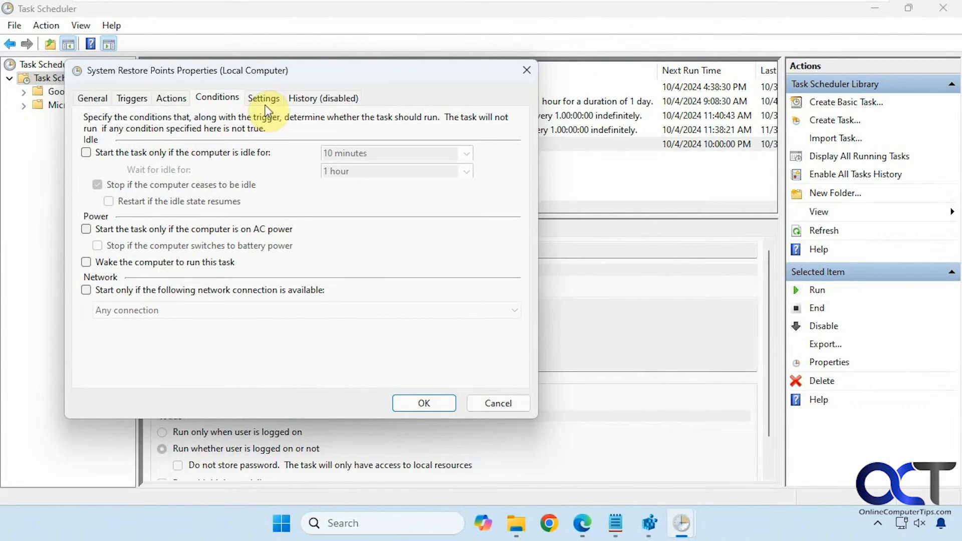
left_click(264, 98)
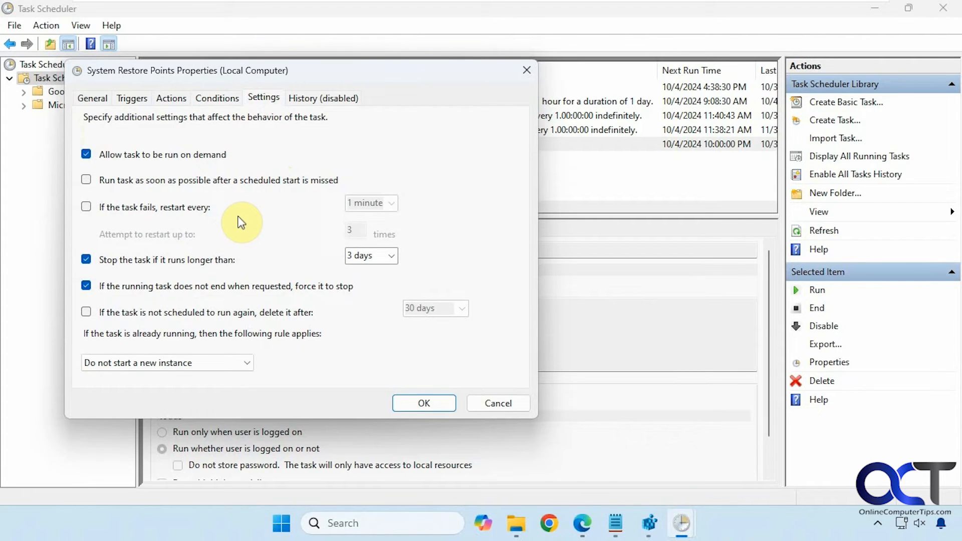
mouse_move(498, 403)
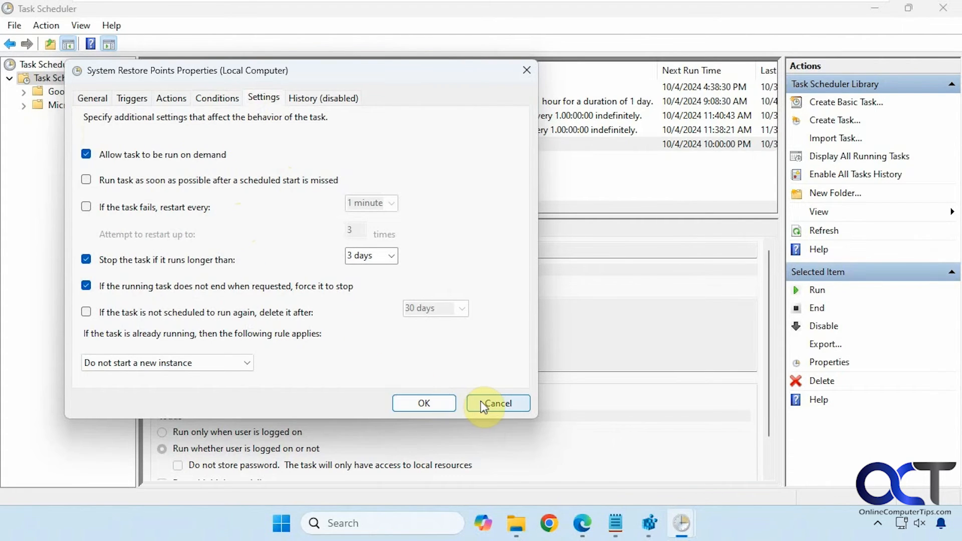
left_click(497, 403)
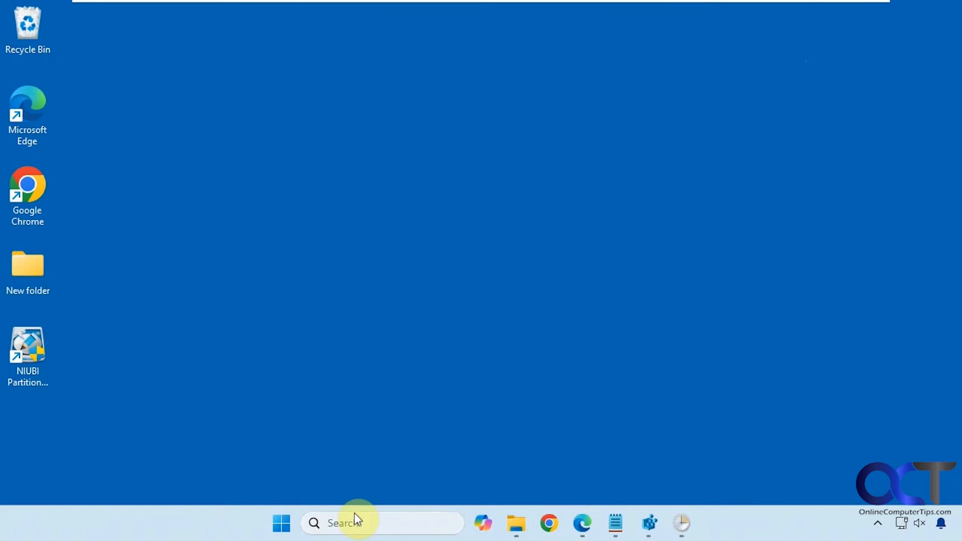
Confirm System Protection is On for Local Disk (C:) via Create a restore point, leaving settings unchanged.
type("sys")
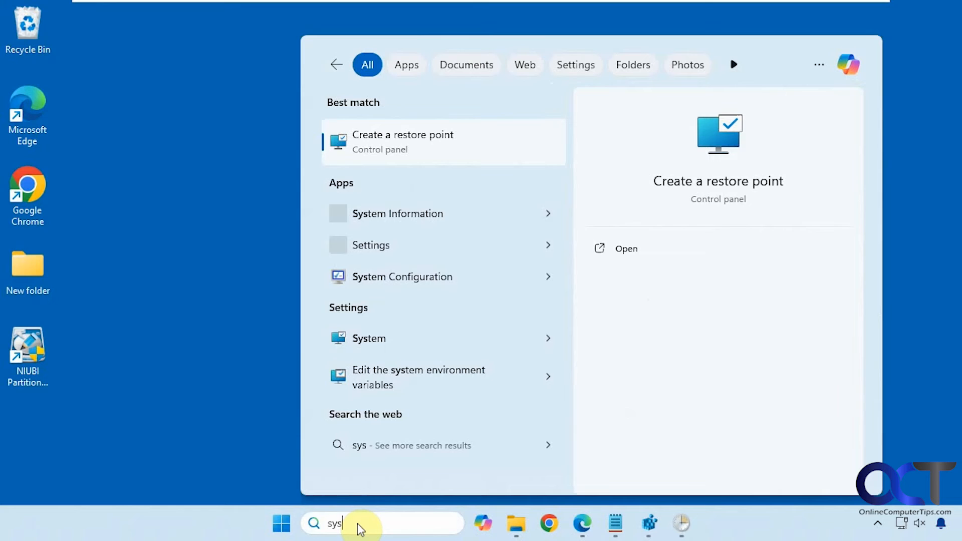
left_click(403, 141)
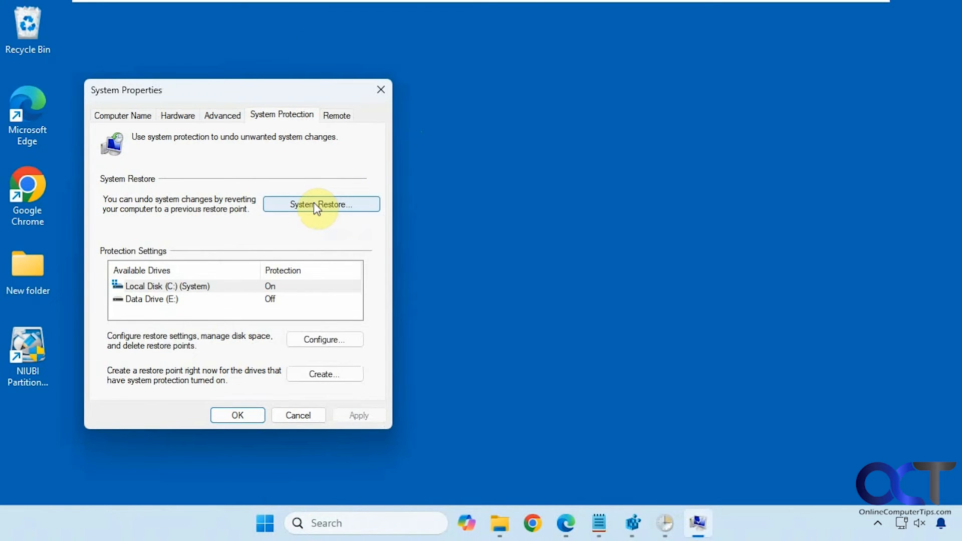
left_click(324, 340)
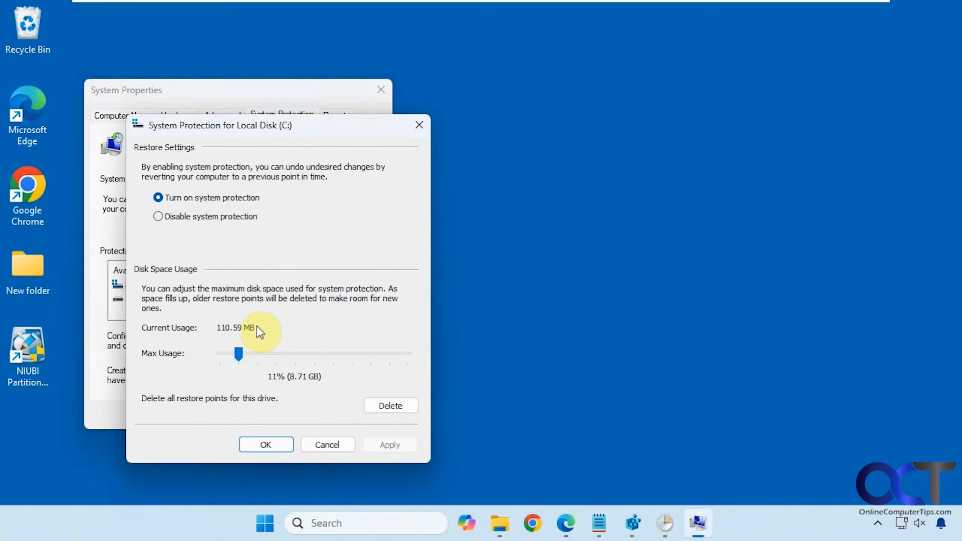
mouse_move(336, 382)
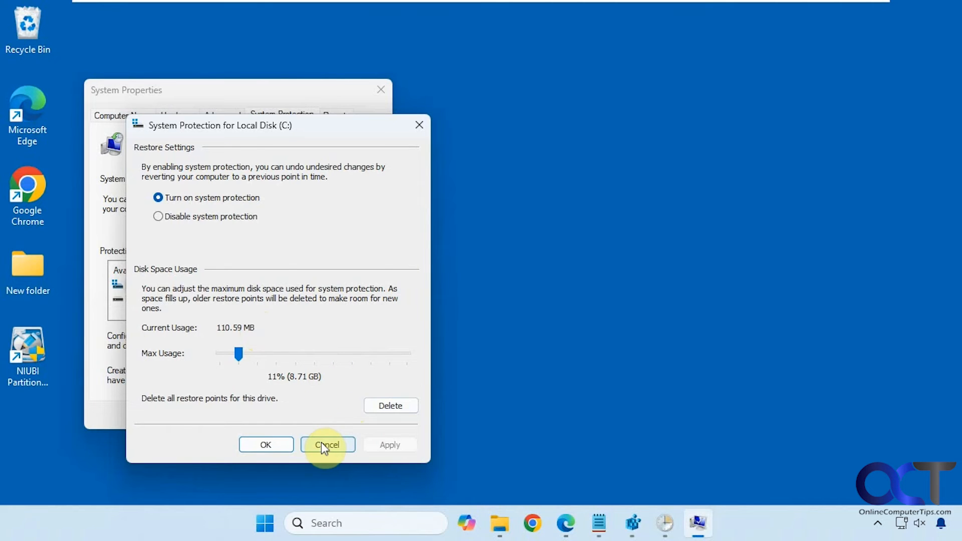
left_click(327, 444)
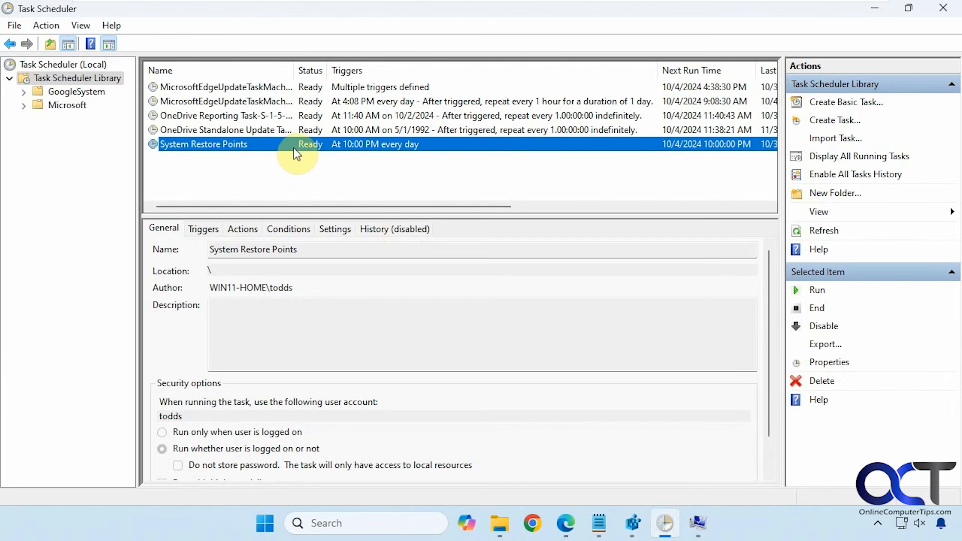
mouse_move(353, 147)
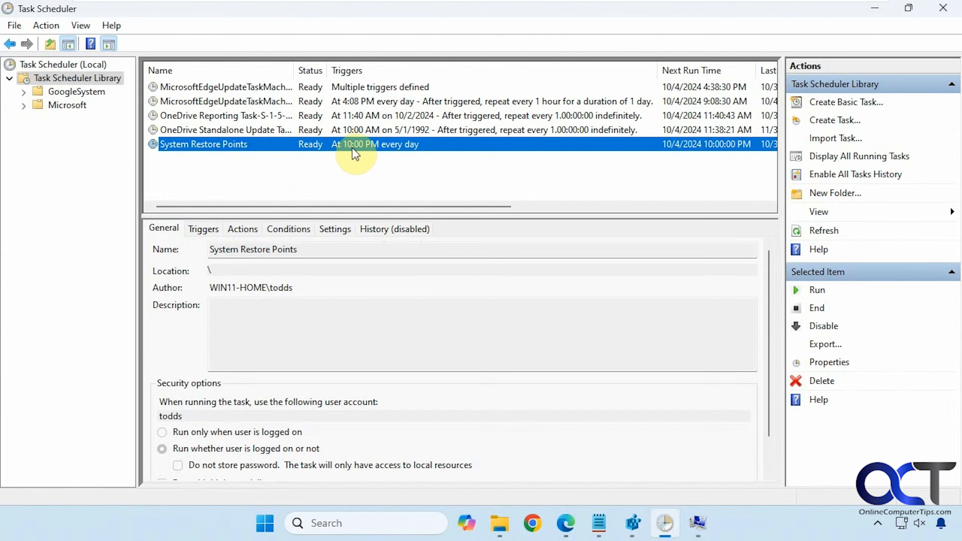
mouse_move(880, 16)
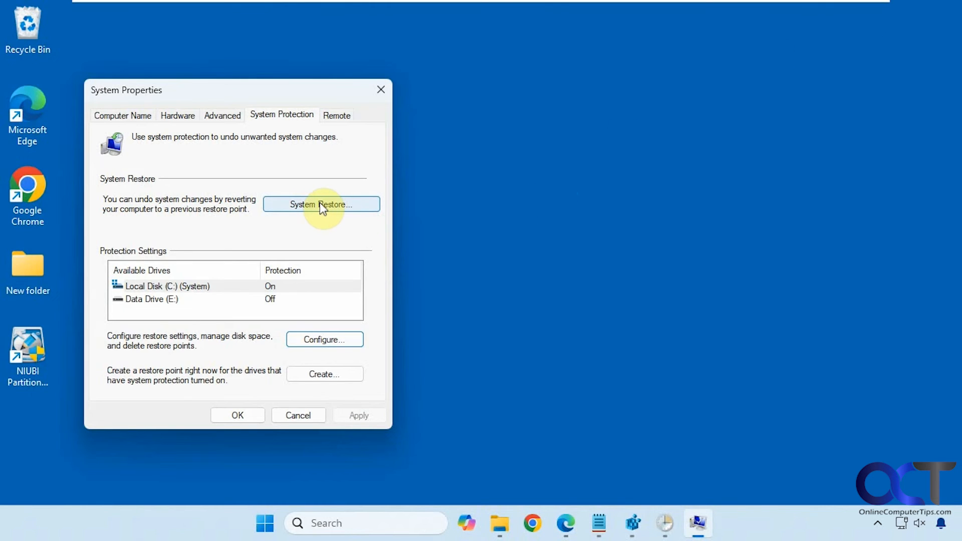
Find the Daily-RestorePoint entry from 10/3/2024 10:00 PM in the System Restore list, then cancel.
left_click(321, 204)
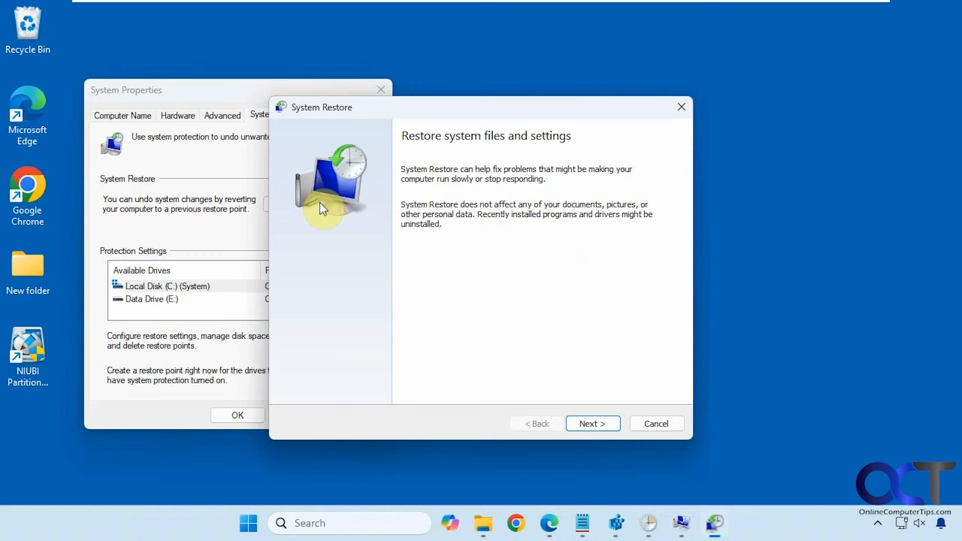
left_click(591, 424)
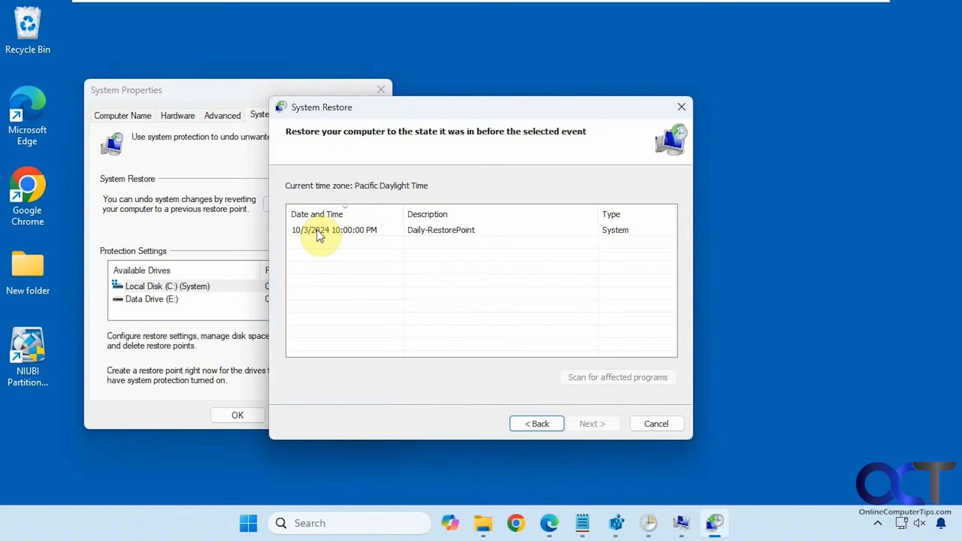
mouse_move(440, 238)
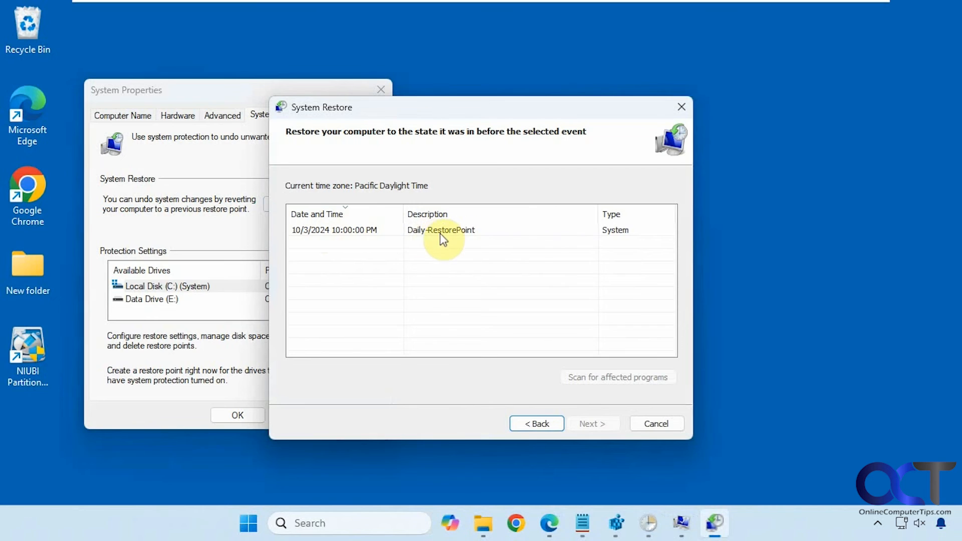
left_click(441, 230)
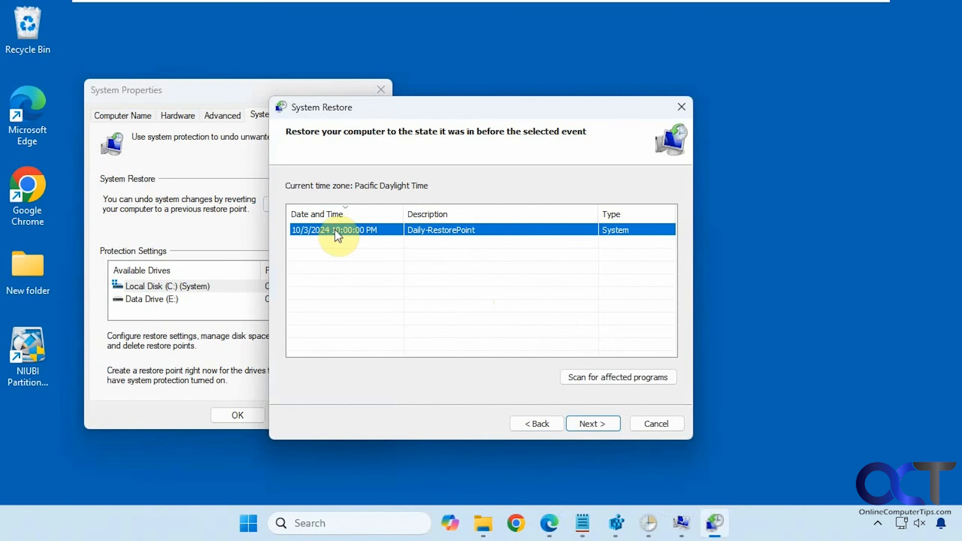
left_click(655, 423)
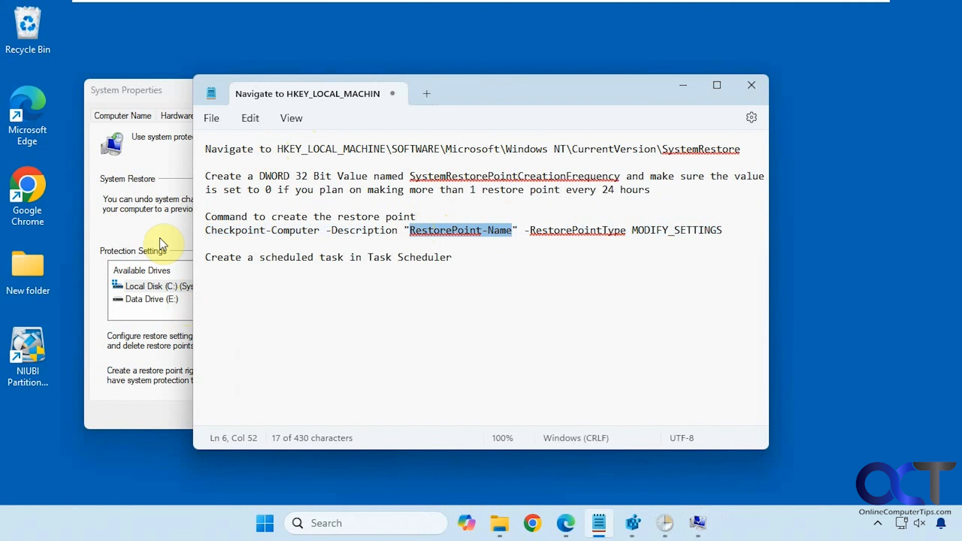
Bring Task Scheduler forward showing the System Restore Points task at 10:00 PM daily.
left_click(664, 523)
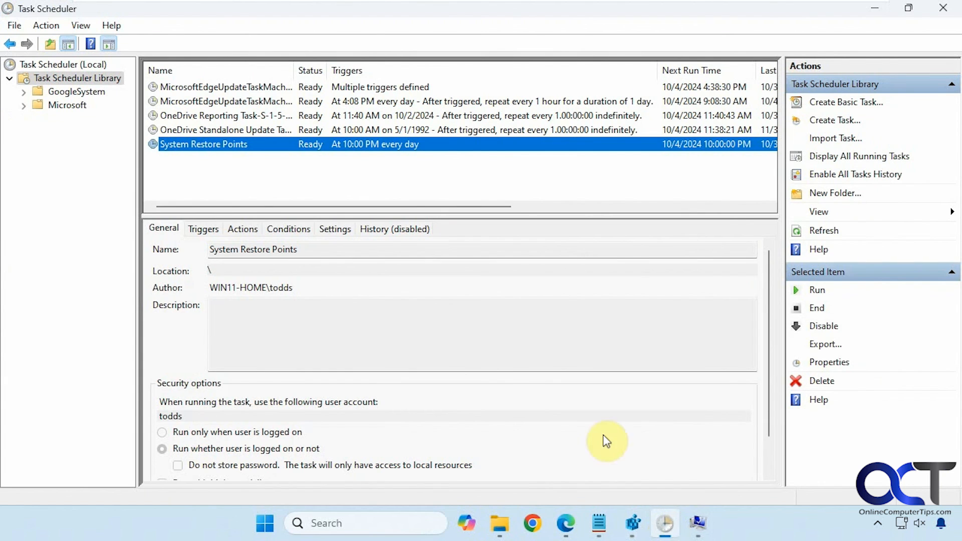
mouse_move(400, 173)
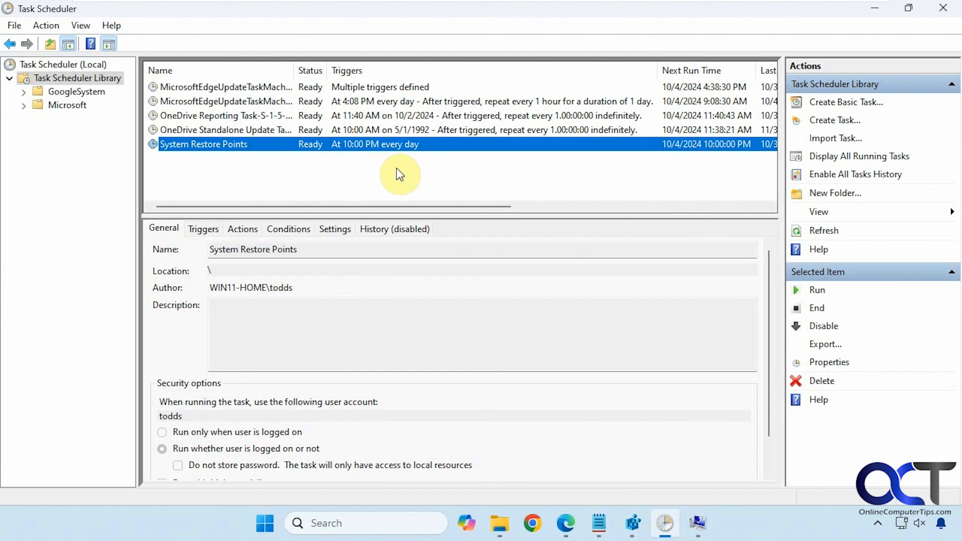
mouse_move(423, 289)
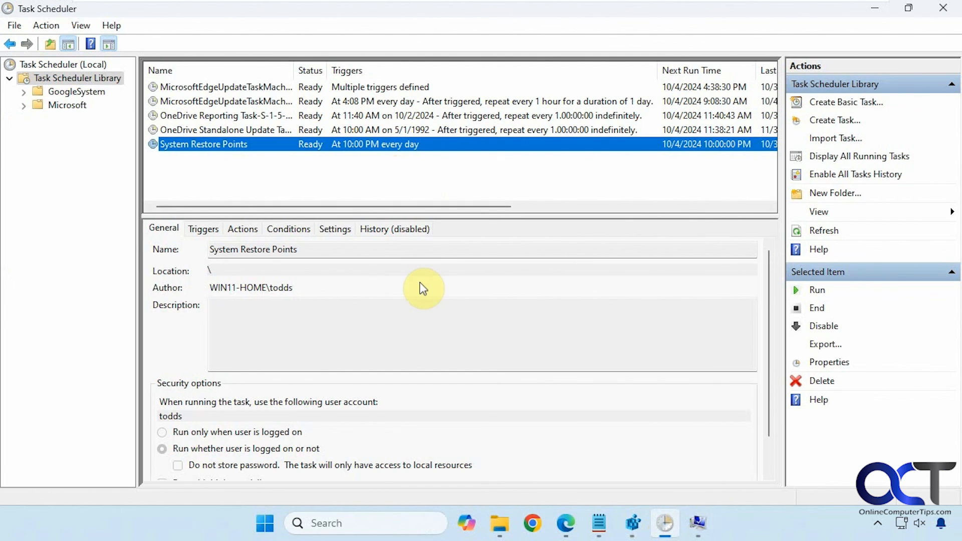